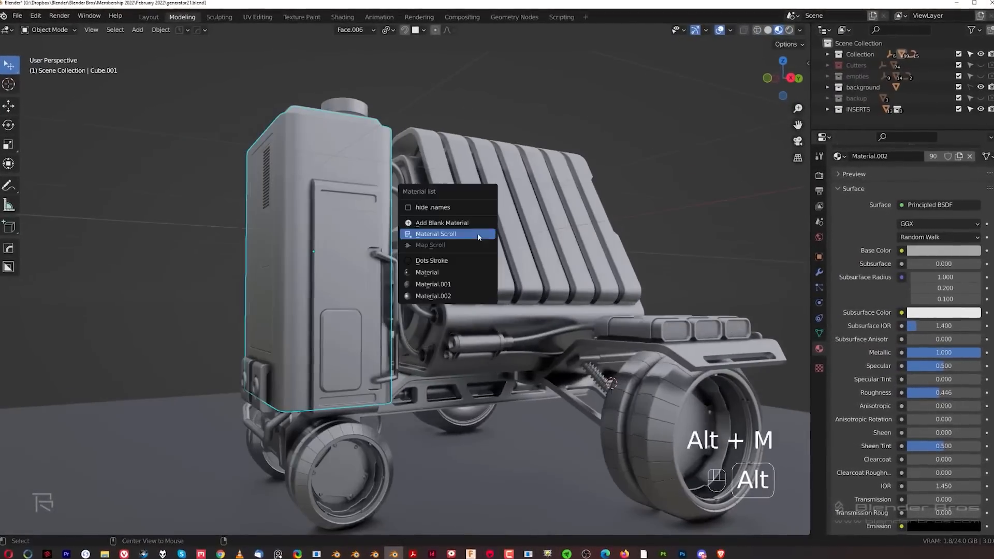
# Step: Assign the Material Scroll material to the tall tank from the Alt+M material list
pyautogui.click(435, 233)
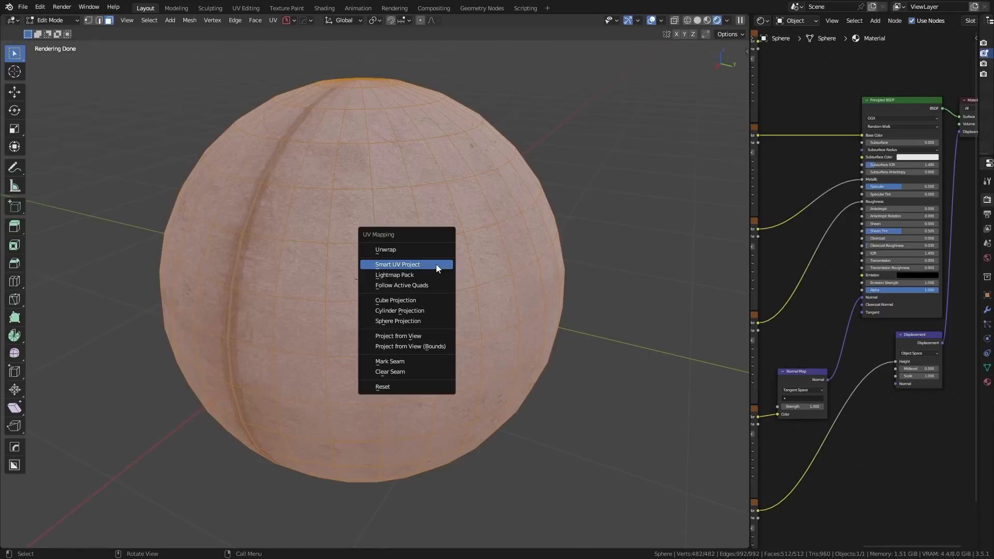
# Step: Unwrap the sphere with Smart UV Project at the default 66° angle limit
pyautogui.click(397, 264)
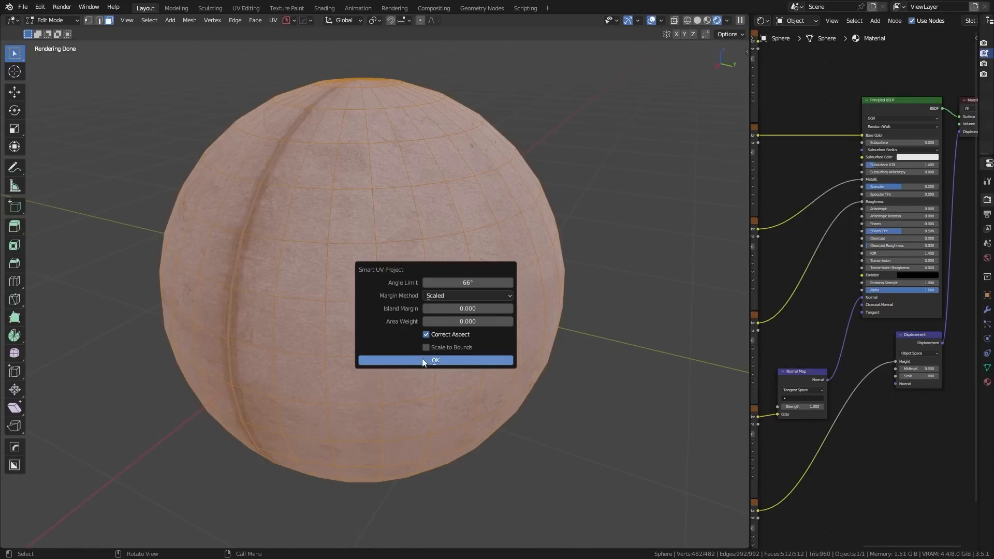
pyautogui.click(434, 360)
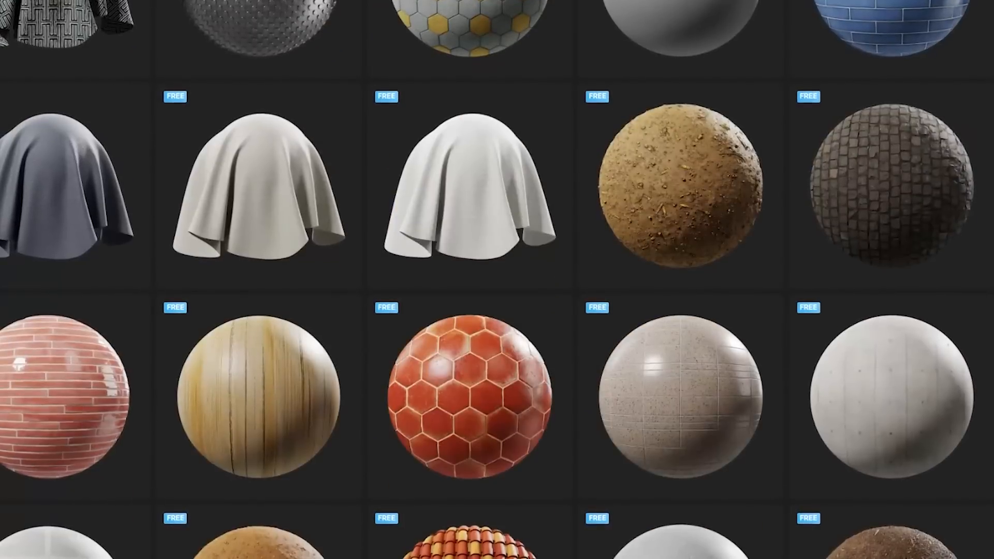
# Step: Scroll down the texture library to reveal more free material samples
pyautogui.scroll(-3)
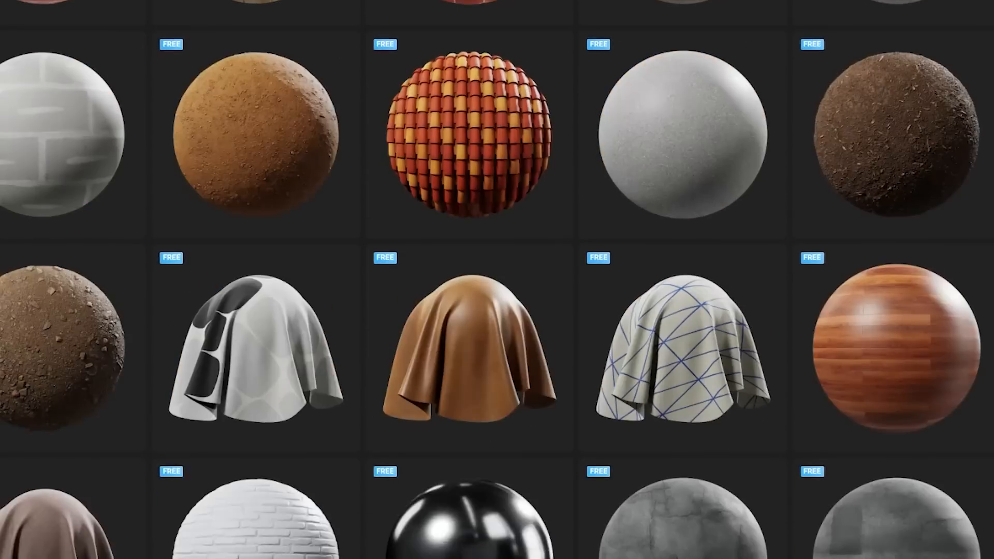